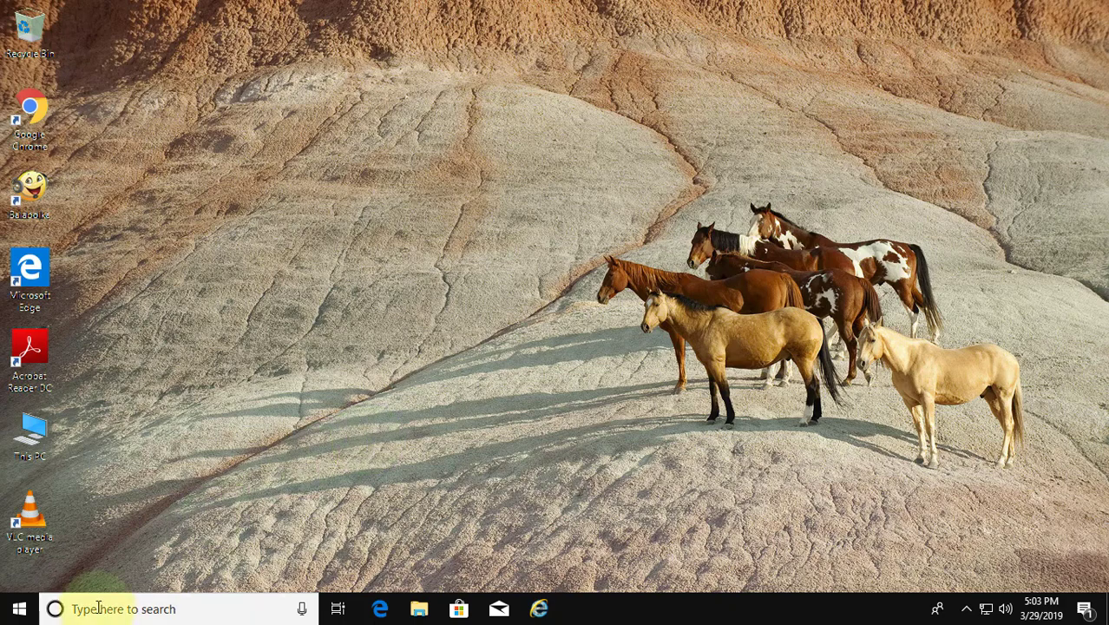
Launch Notepad from Windows search as administrator, accepting the User Account Control prompt
{"action": "type", "text": "notepad"}
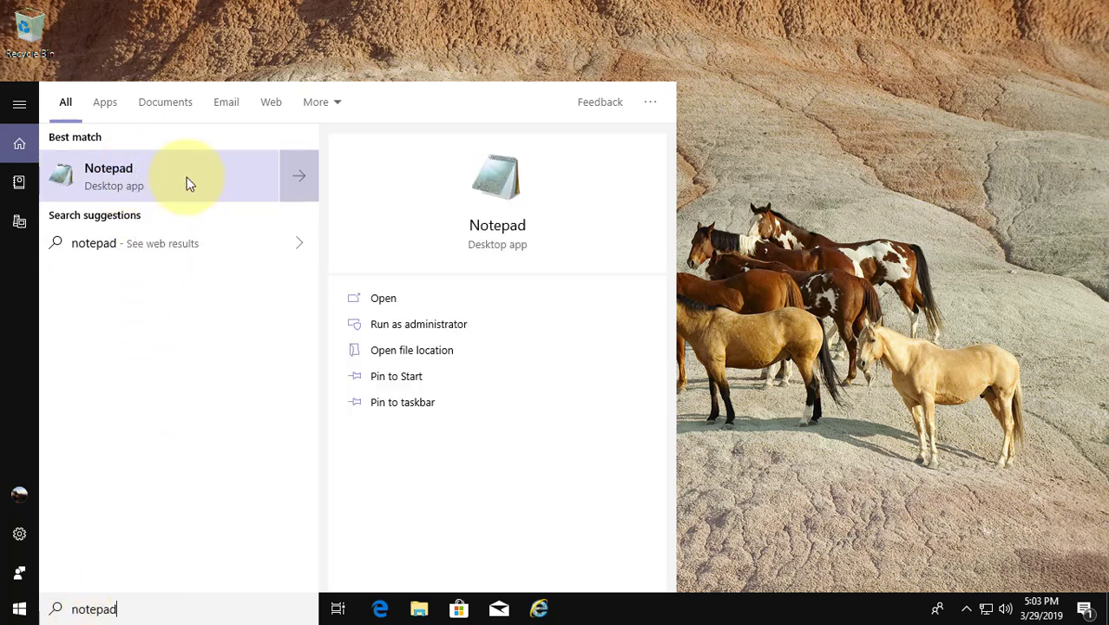
{"action": "left_click", "coordinate": [418, 324]}
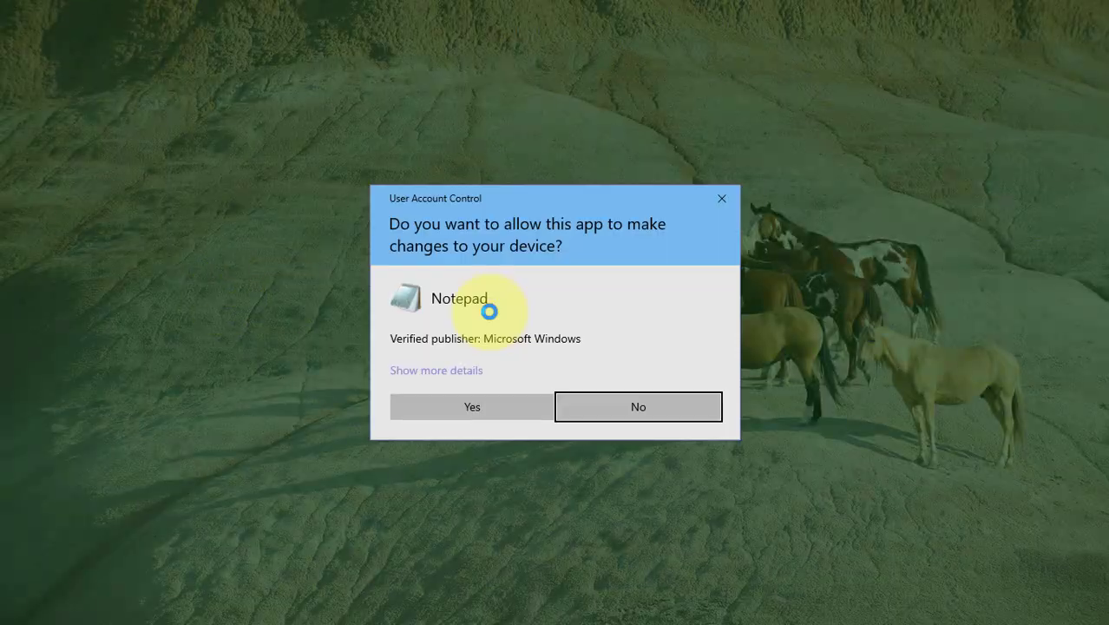
{"action": "left_click", "coordinate": [471, 407]}
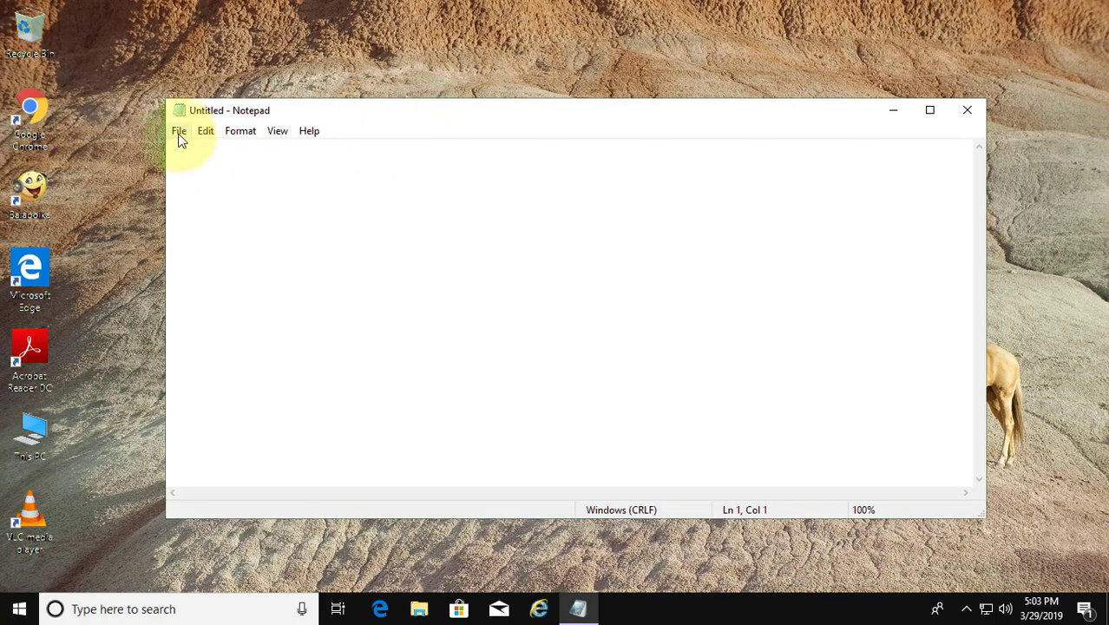
Browse the Open dialog into C:\Windows\System32
{"action": "left_click", "coordinate": [179, 130]}
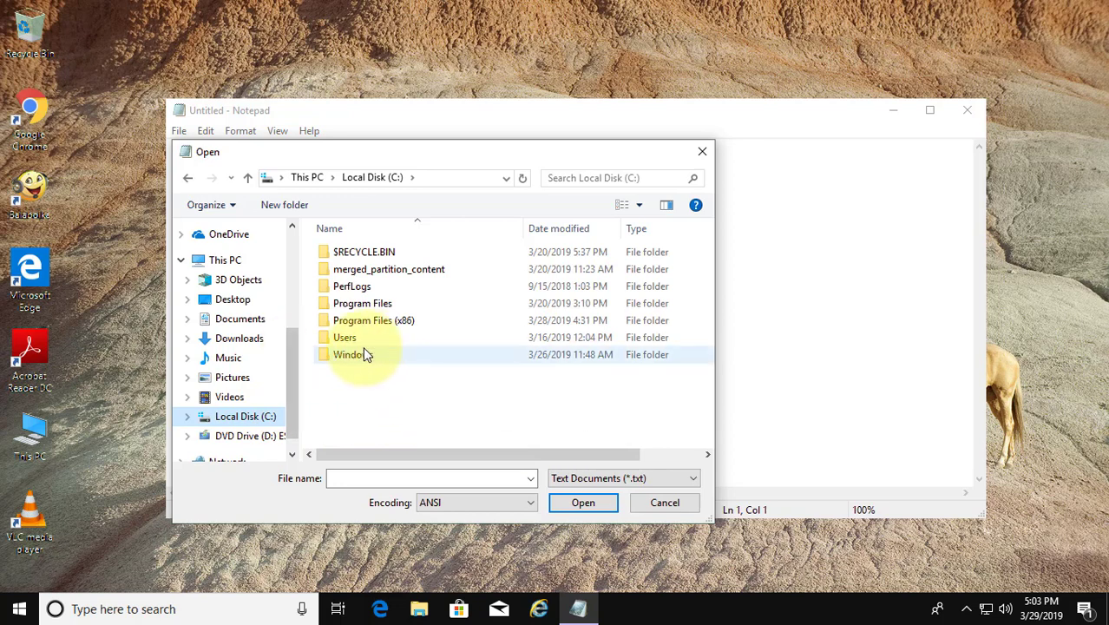
{"action": "double_click", "coordinate": [348, 354]}
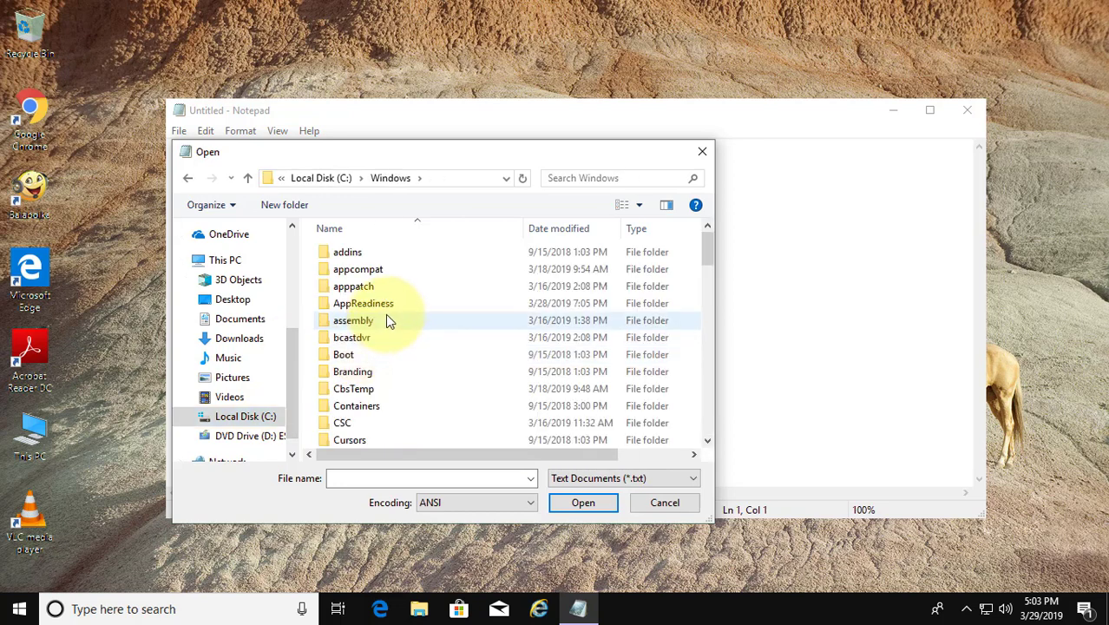
{"action": "scroll", "scroll_direction": "down", "scroll_amount": 3}
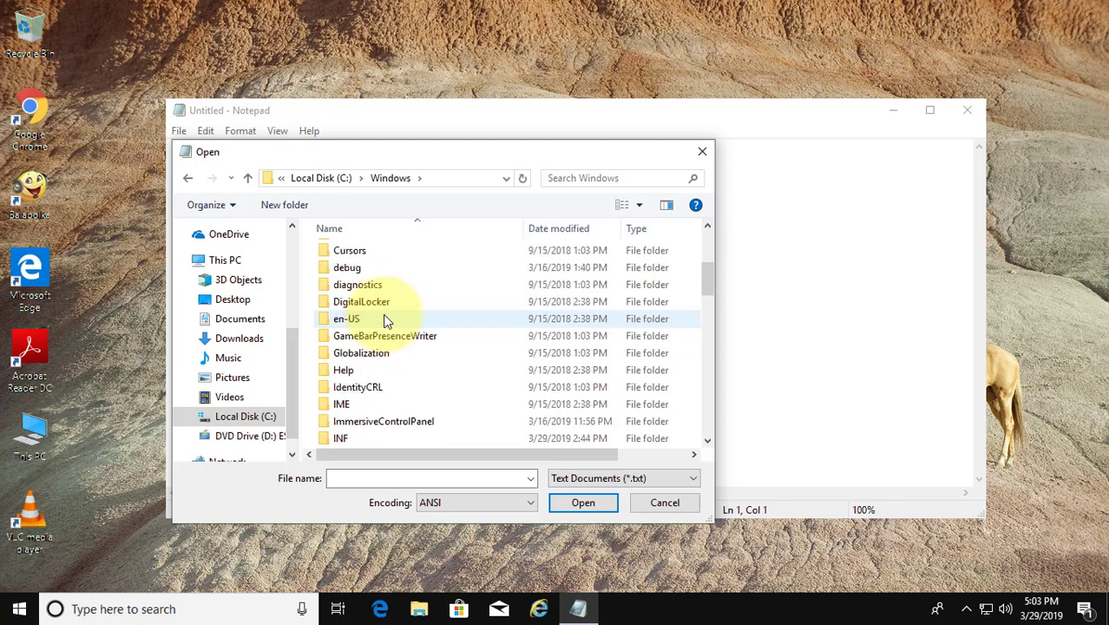
{"action": "scroll", "scroll_direction": "down", "scroll_amount": 3}
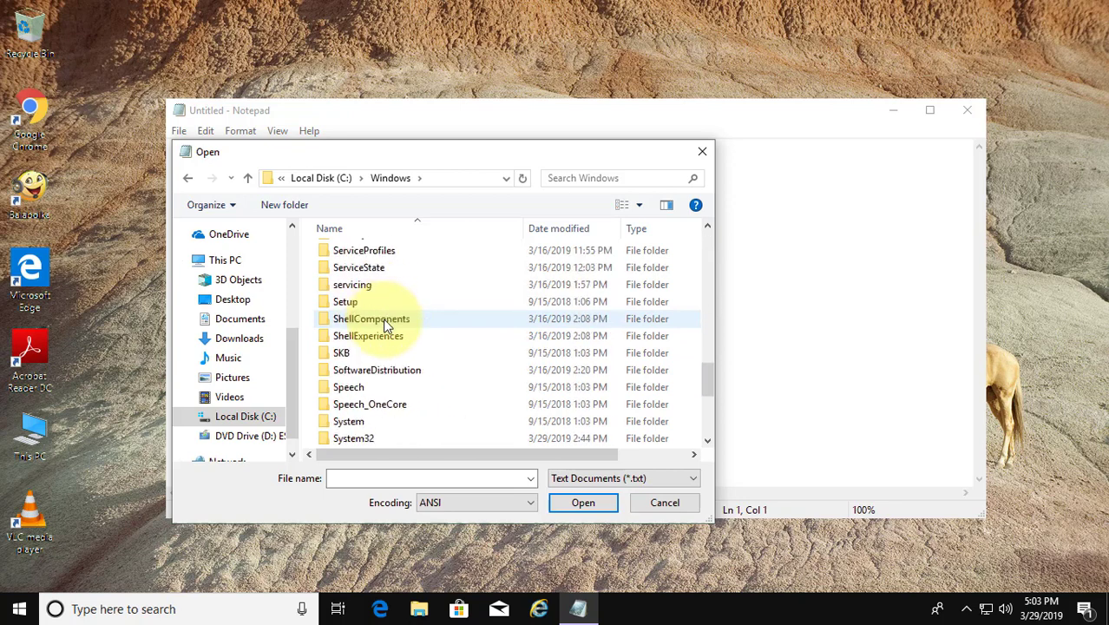
{"action": "scroll", "scroll_direction": "down", "scroll_amount": 3}
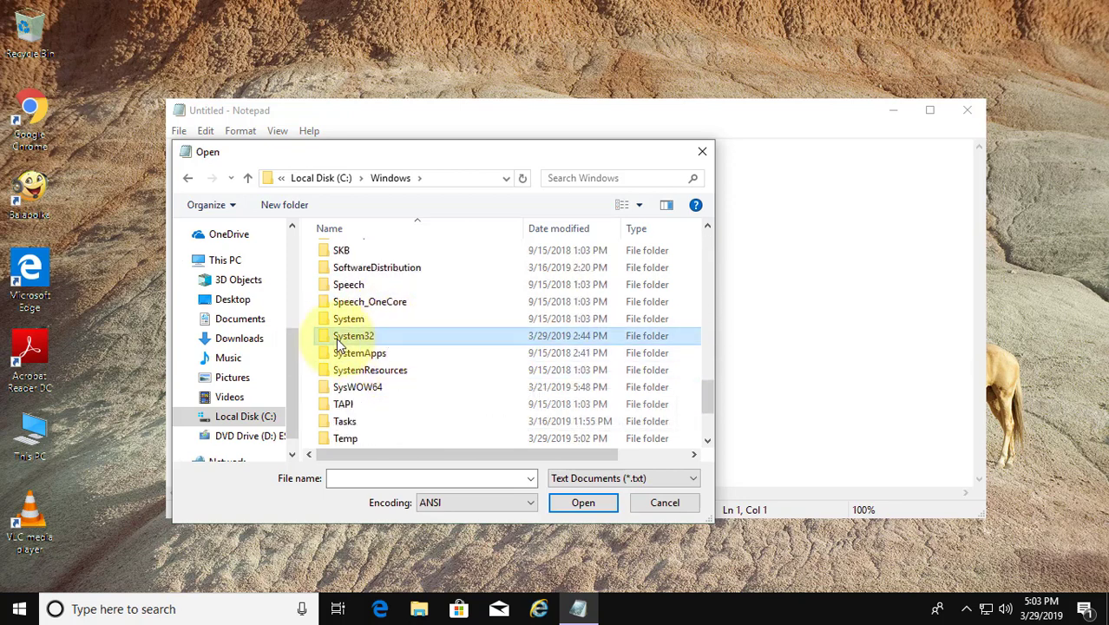
{"action": "double_click", "coordinate": [354, 336]}
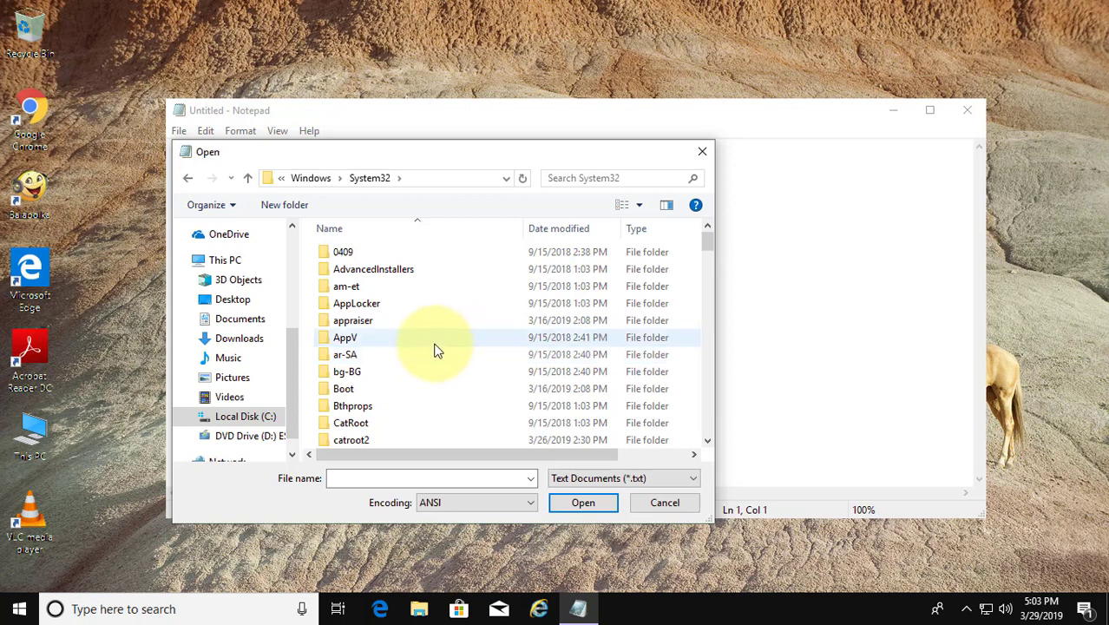
{"action": "scroll", "scroll_direction": "down", "scroll_amount": 3}
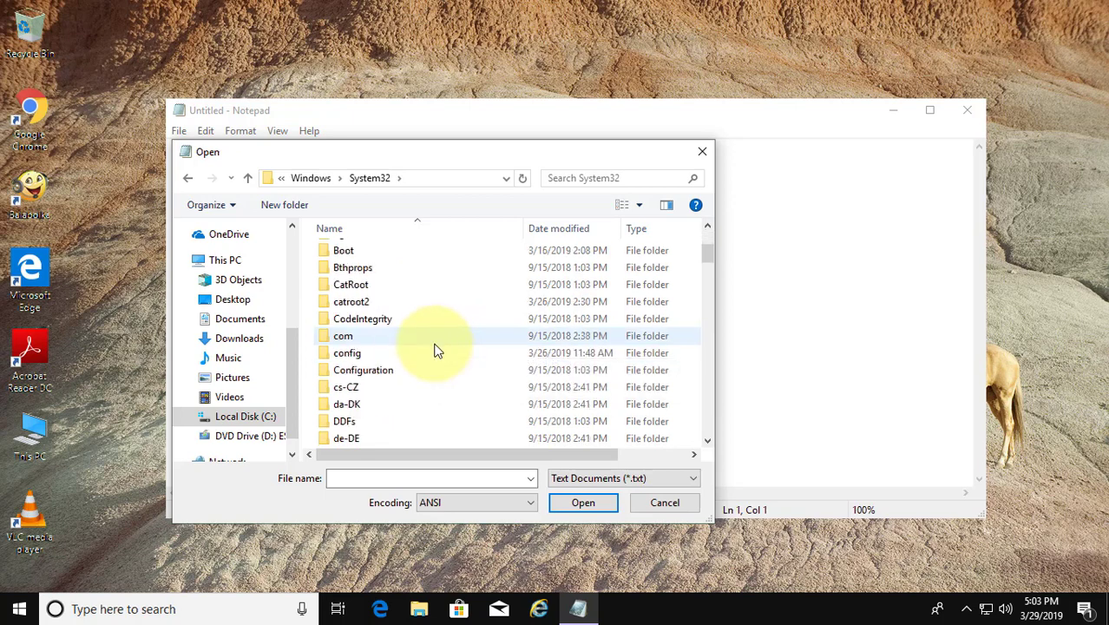
{"action": "scroll", "scroll_direction": "down", "scroll_amount": 3}
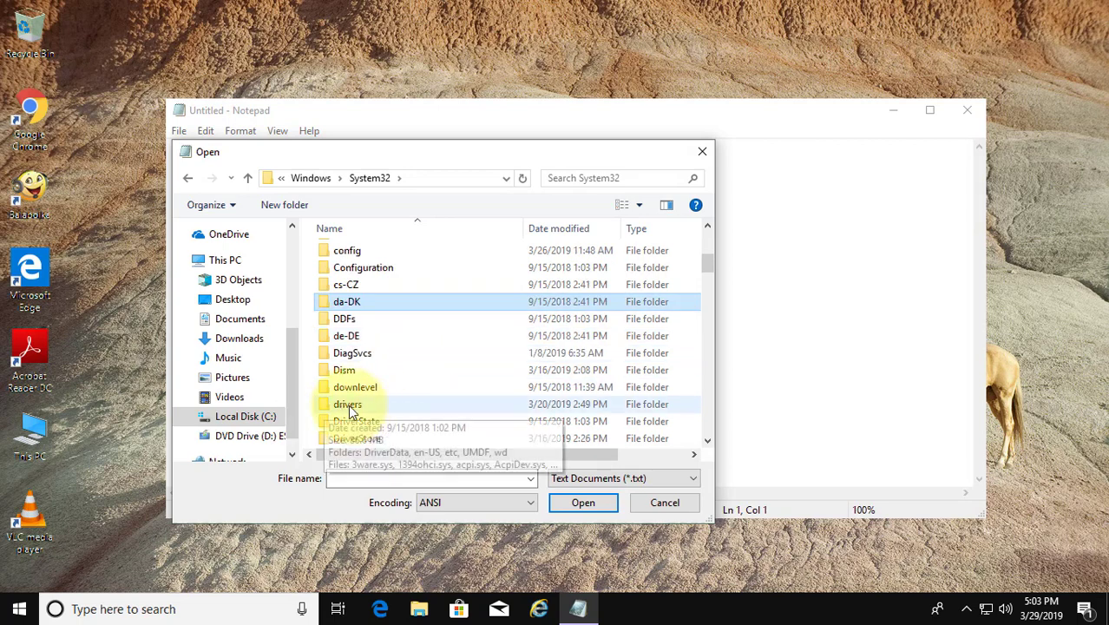
Go into drivers\etc, show All Files, and open the hosts file
{"action": "double_click", "coordinate": [347, 404]}
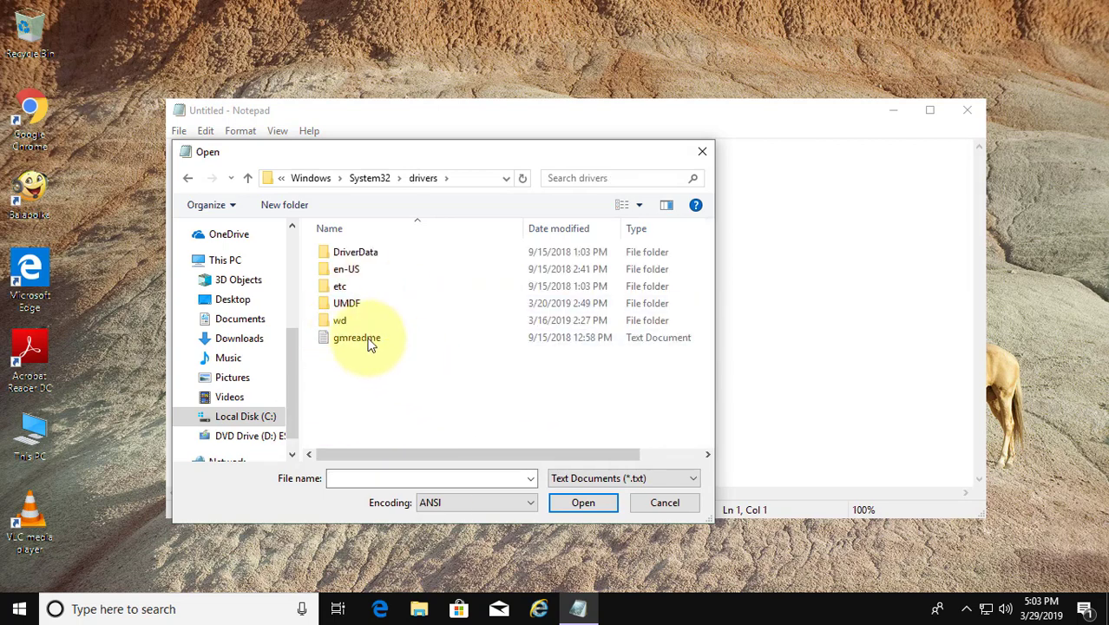
{"action": "left_click", "coordinate": [339, 287]}
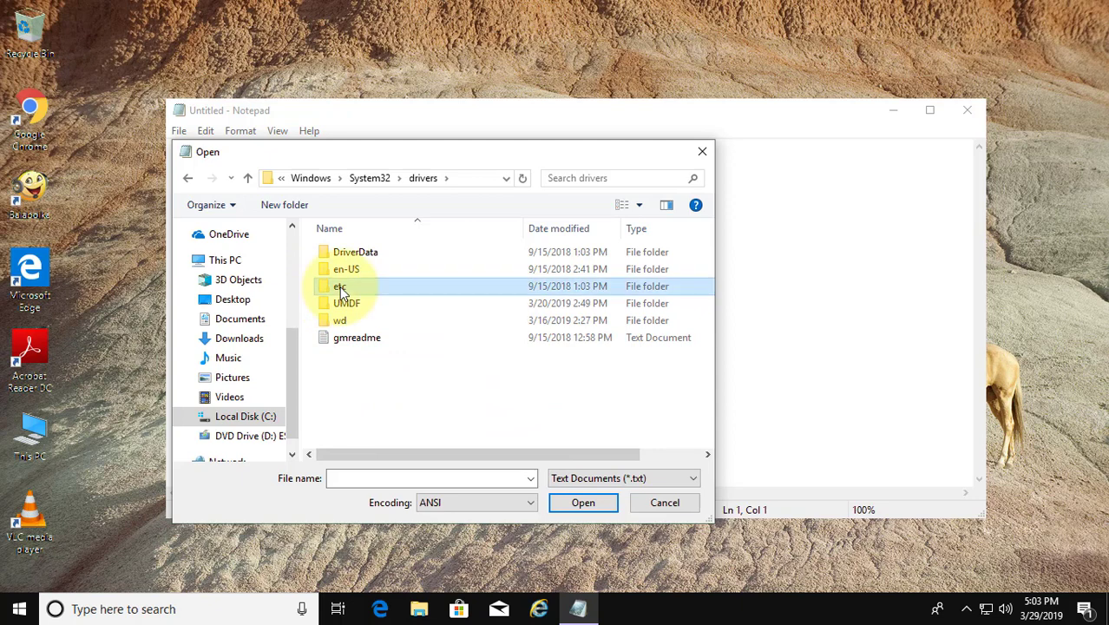
{"action": "double_click", "coordinate": [339, 286]}
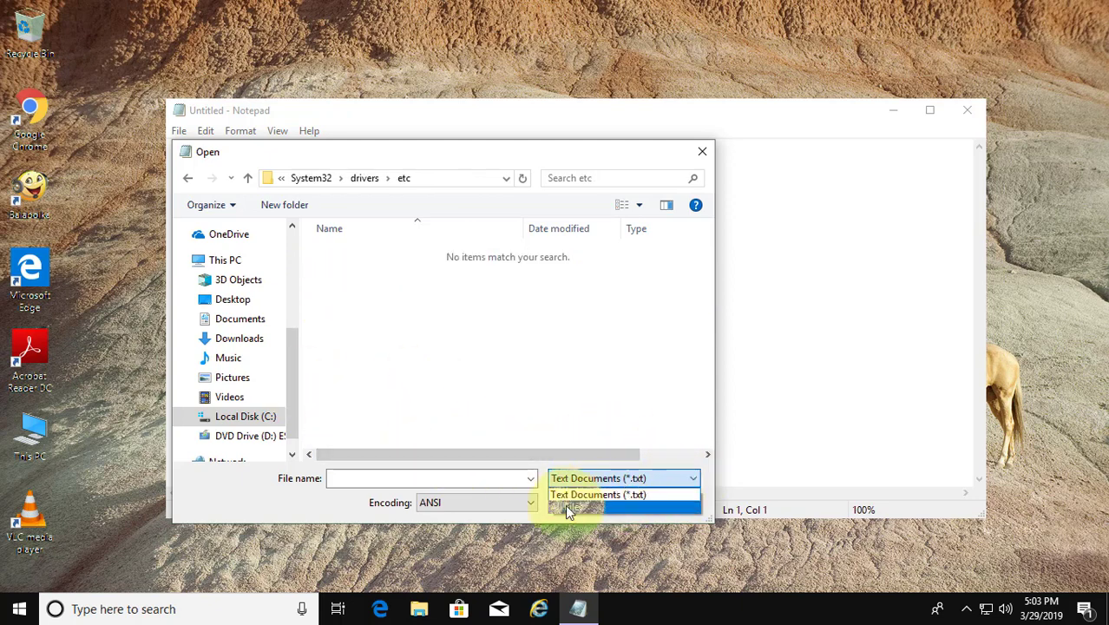
{"action": "left_click", "coordinate": [577, 507]}
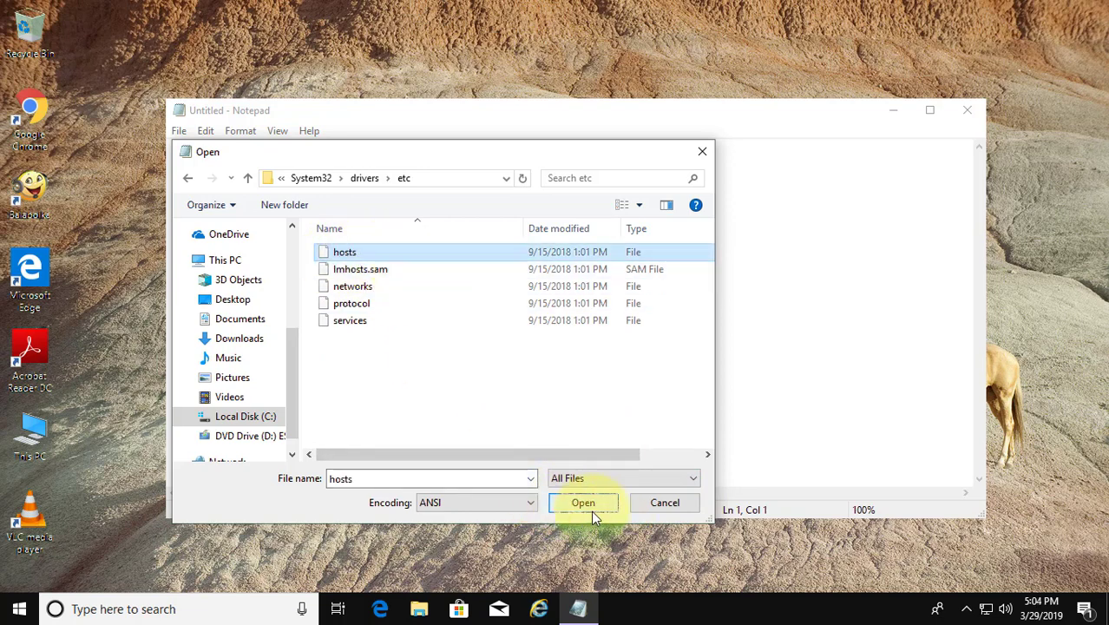
{"action": "left_click", "coordinate": [583, 502]}
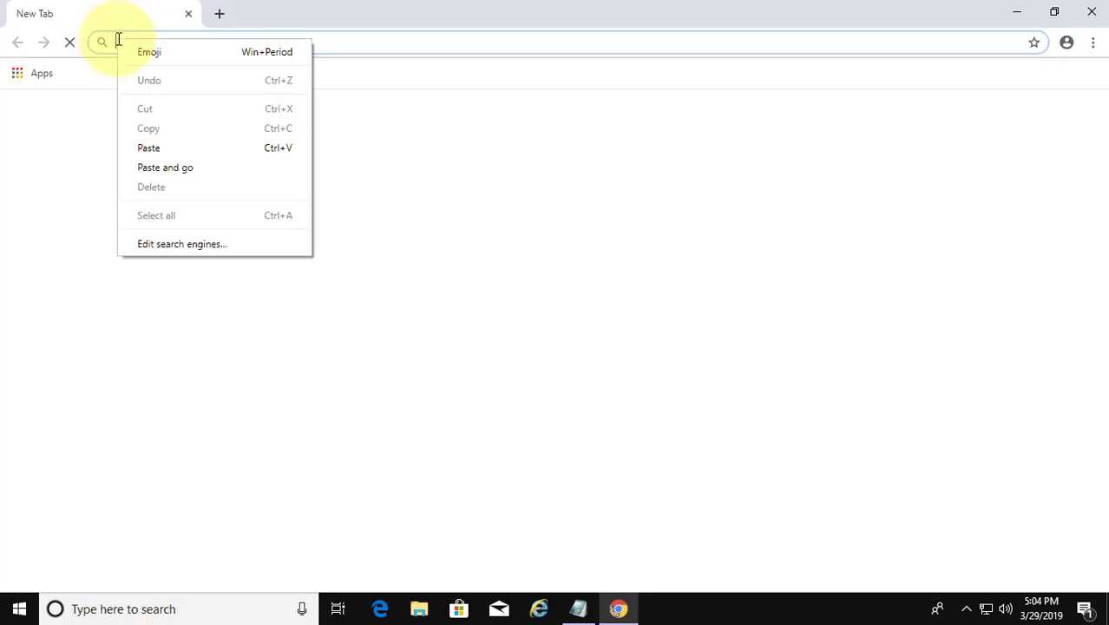
Load Microsoft's Hosts reset article from the copied URL and expand the Windows 10 section
{"action": "left_click", "coordinate": [165, 167]}
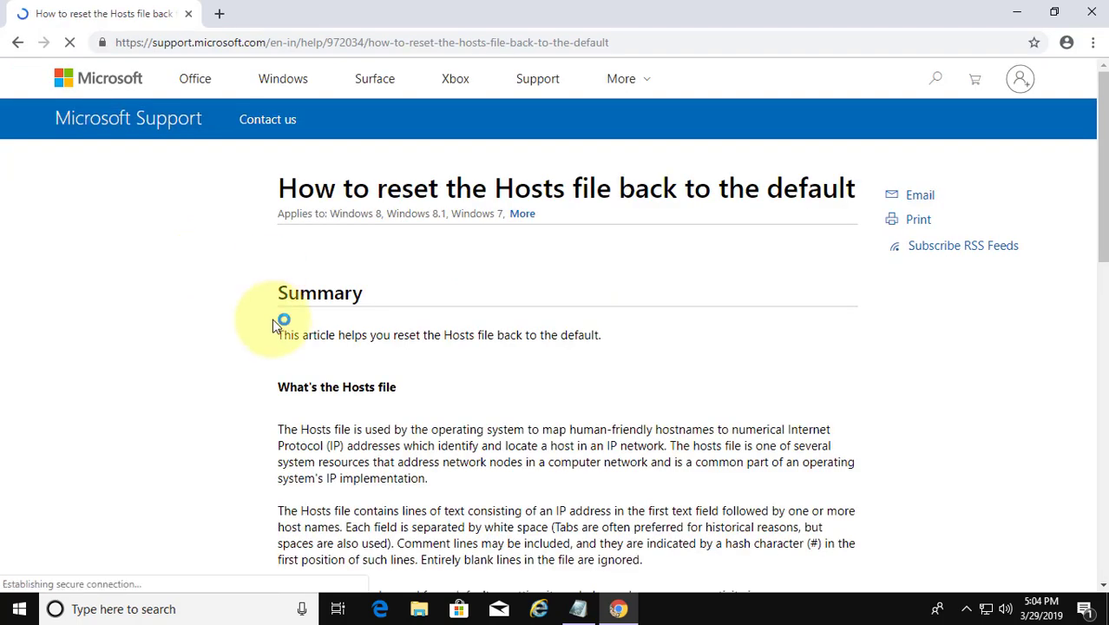
{"action": "scroll", "scroll_direction": "down", "scroll_amount": 3}
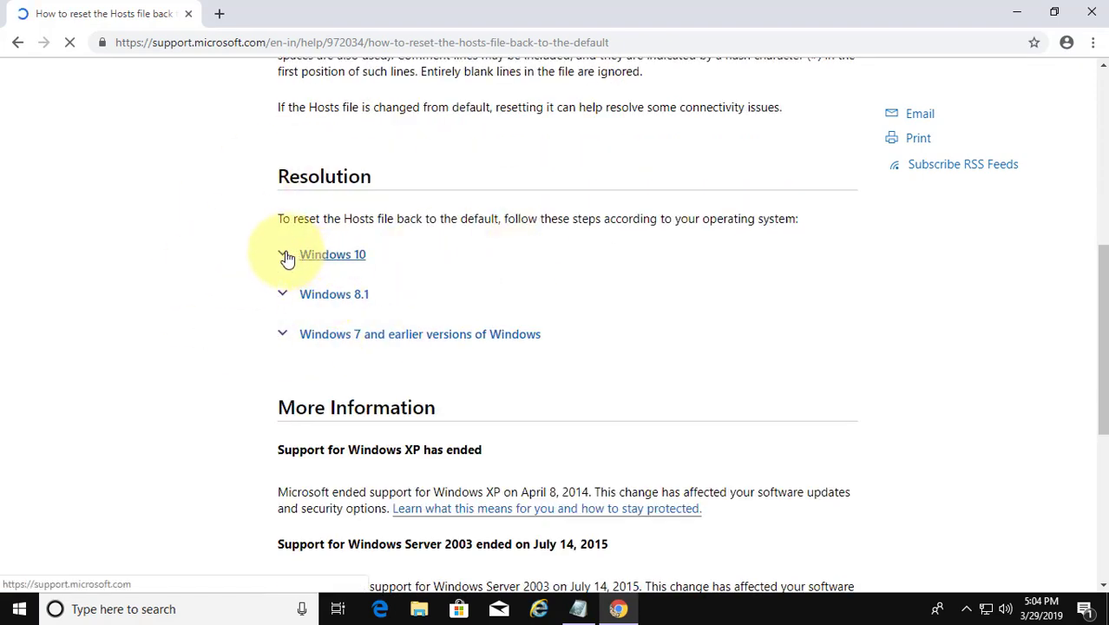
{"action": "left_click", "coordinate": [333, 253]}
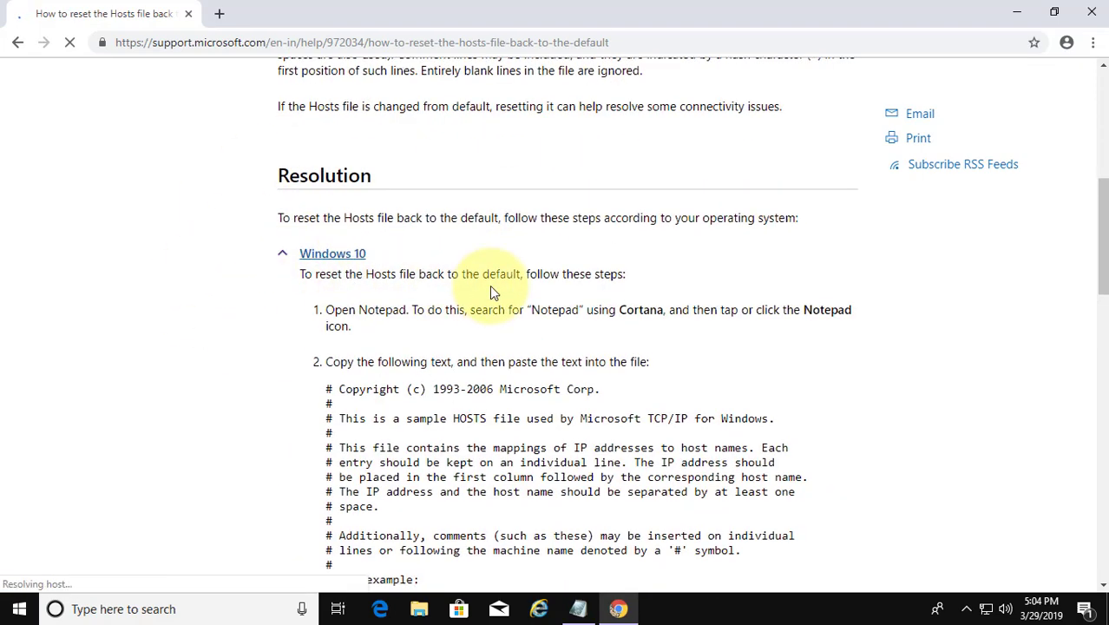
{"action": "scroll", "scroll_direction": "down", "scroll_amount": 3}
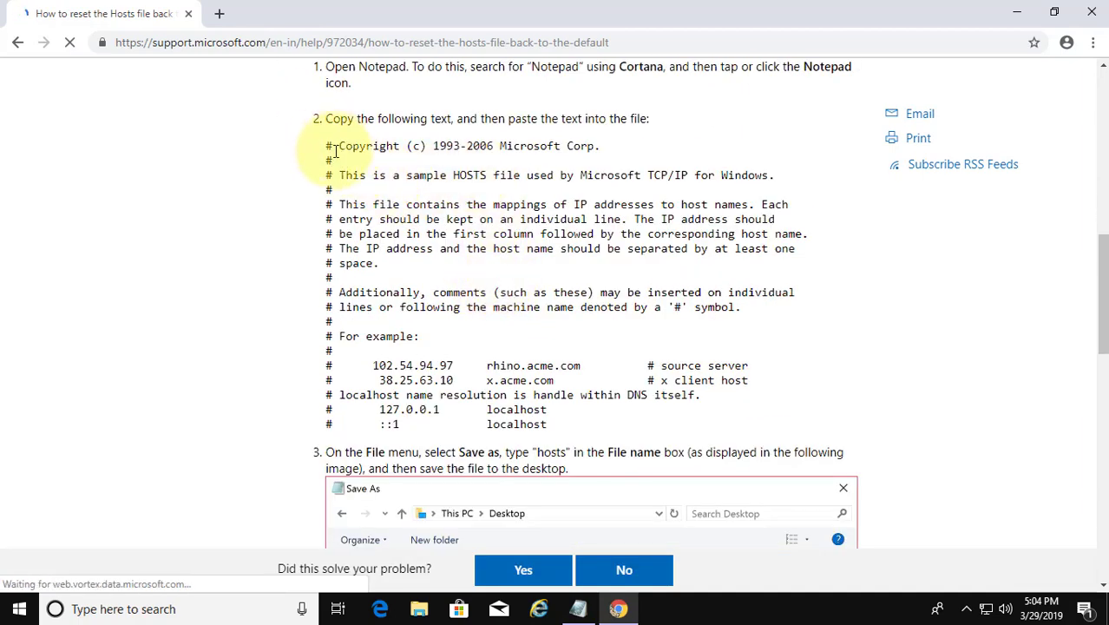
Select the default hosts text block in the article and copy it
{"action": "left_click_drag", "start_coordinate": [327, 145], "coordinate": [564, 424]}
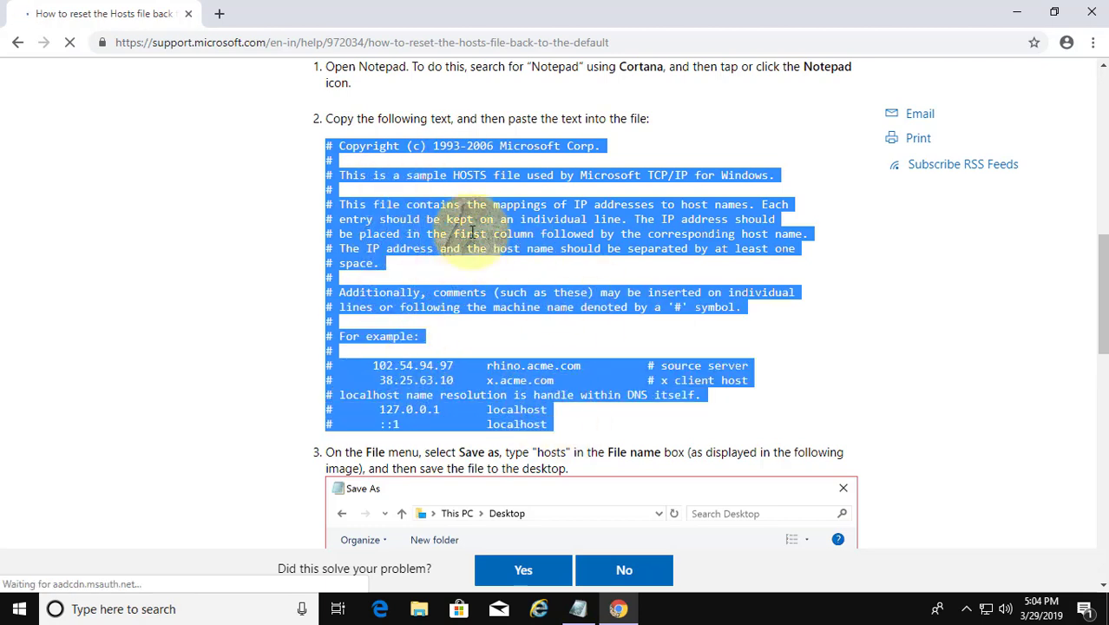
{"action": "right_click", "coordinate": [477, 234]}
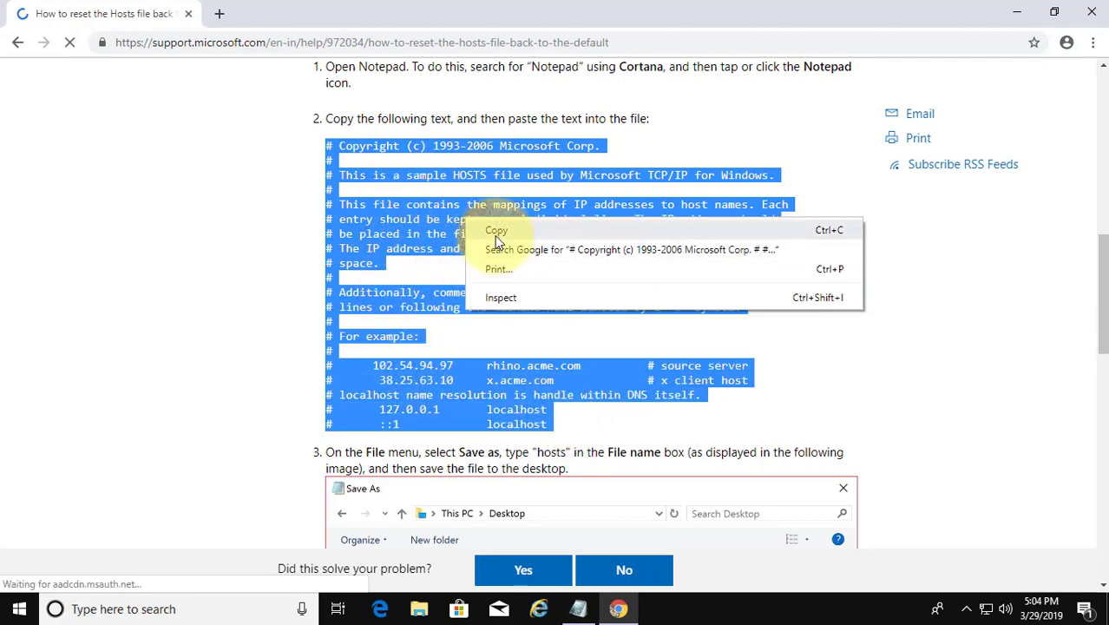
{"action": "left_click", "coordinate": [496, 230]}
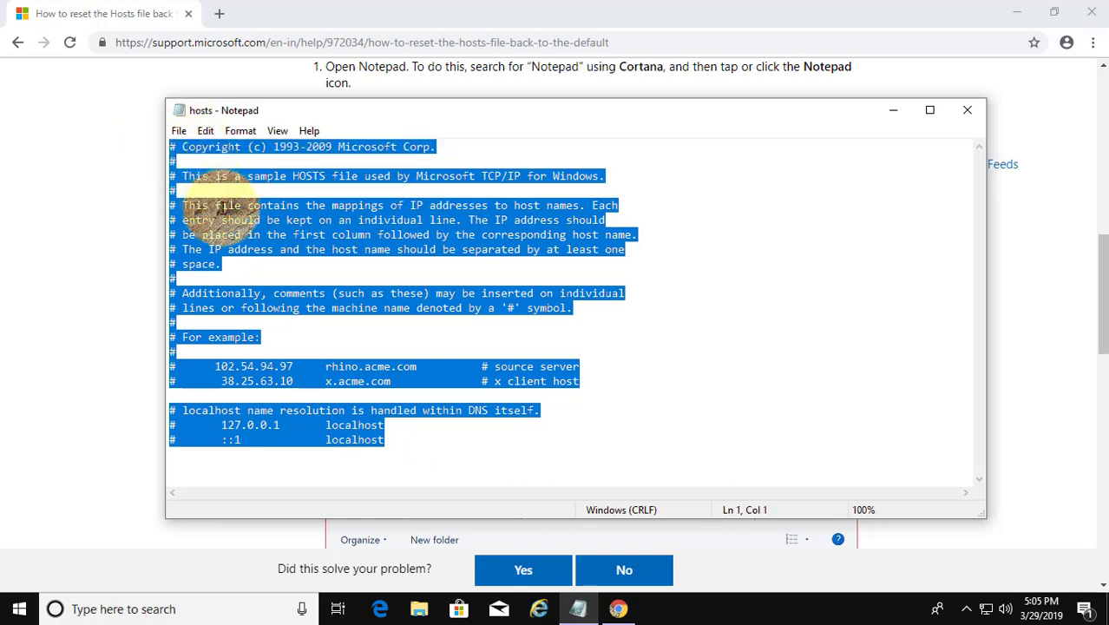
Open Notepad's Edit menu on the hosts file to replace its text
{"action": "left_click", "coordinate": [206, 130]}
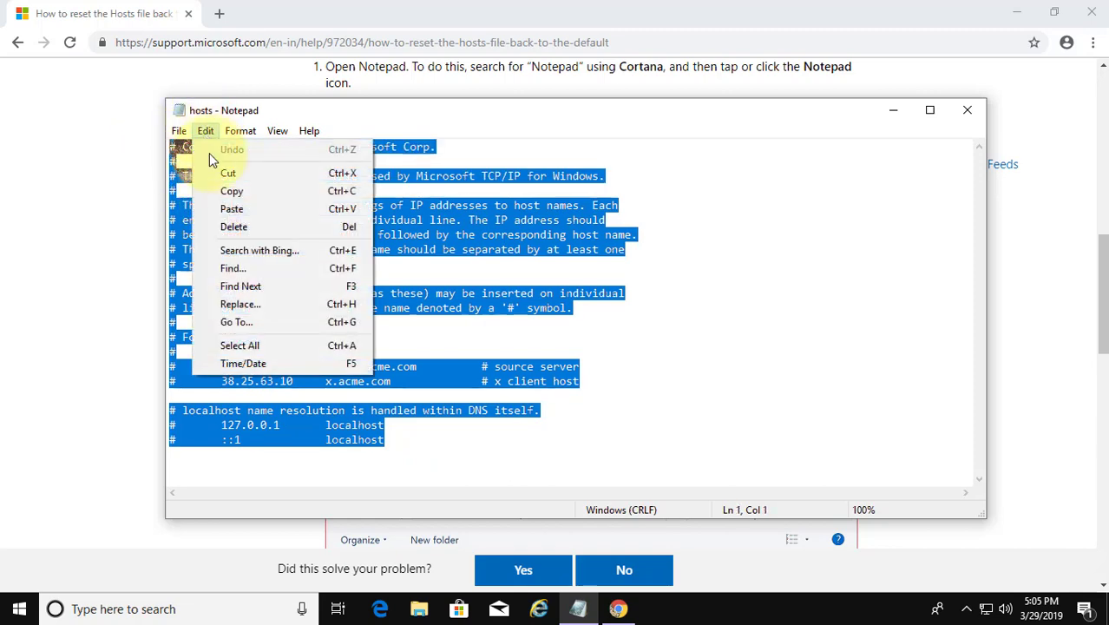